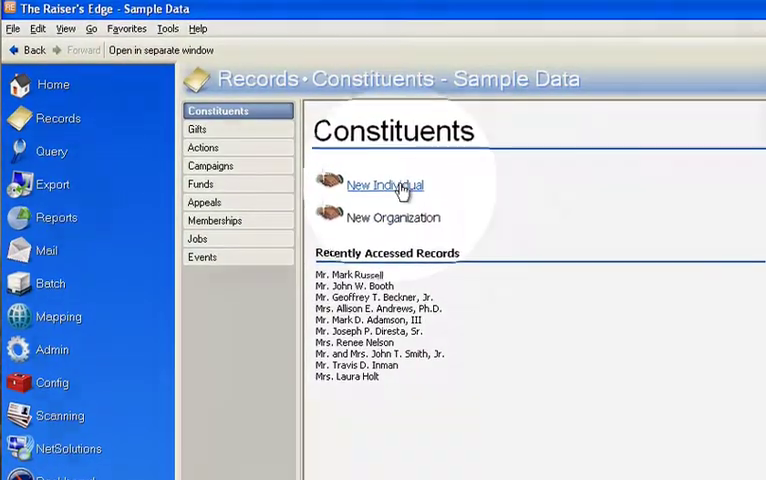
- Look at a blank new individual record before setting up defaults
click(384, 184)
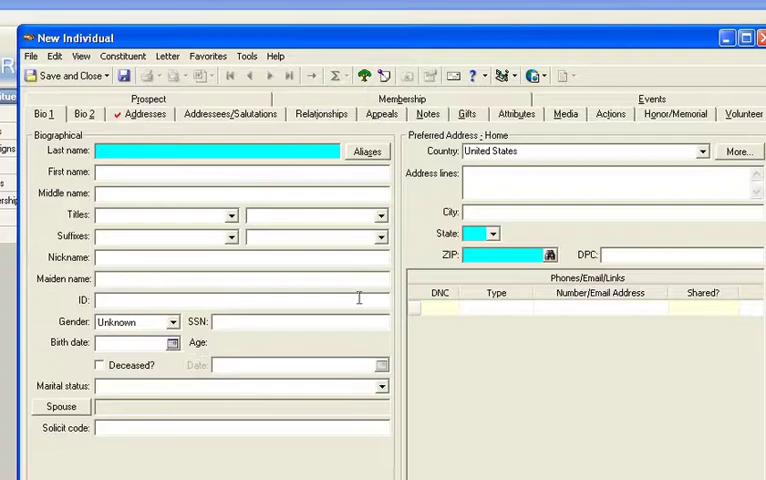
mouse_move(524, 236)
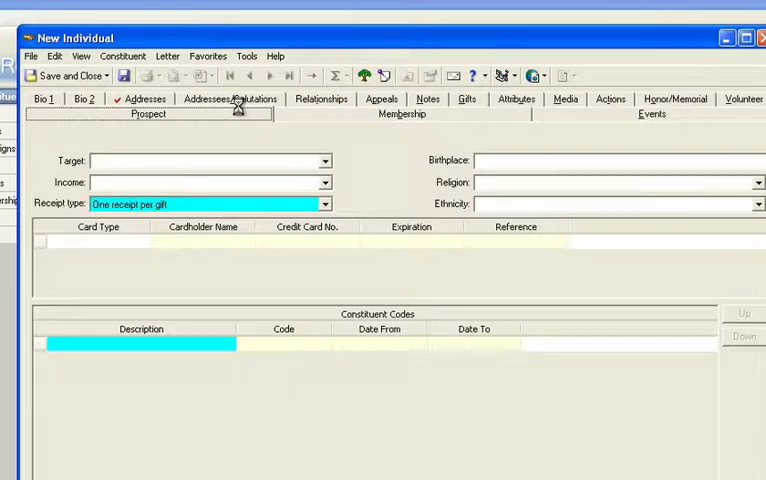
click(148, 112)
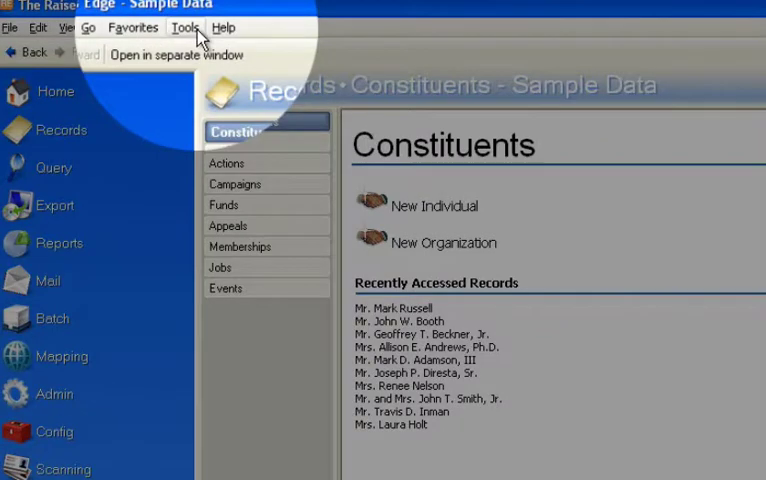
- Show the saved default sets for individuals via Tools > Organize/Create Defaults, listing My New Record Defaults
click(184, 28)
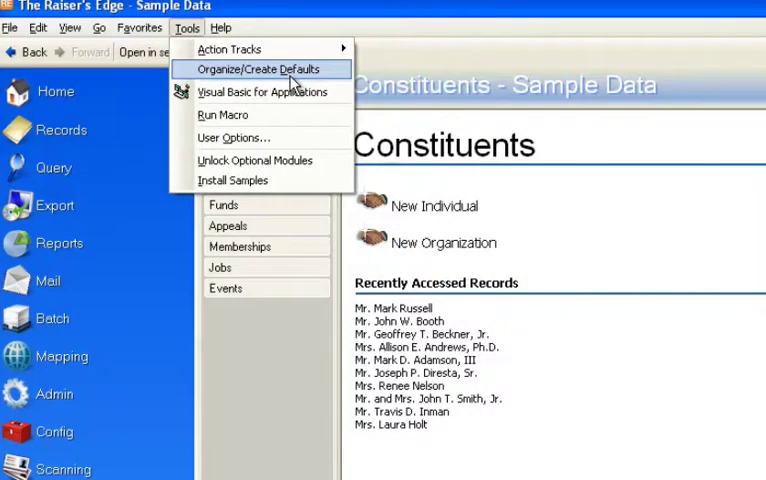
click(262, 68)
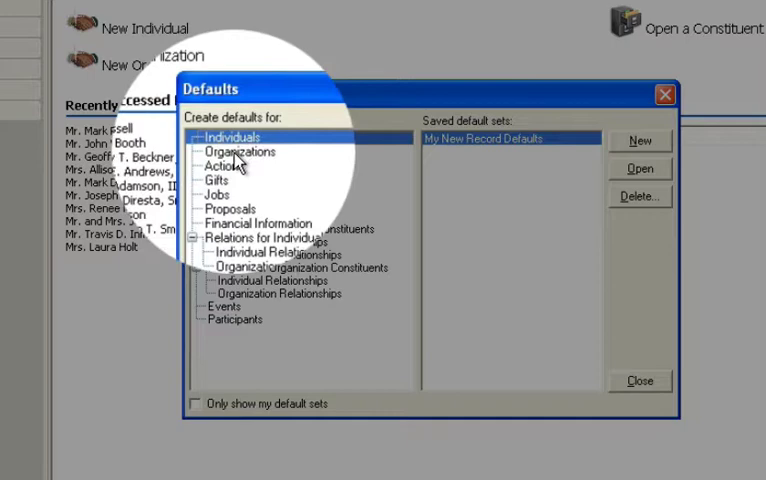
click(240, 152)
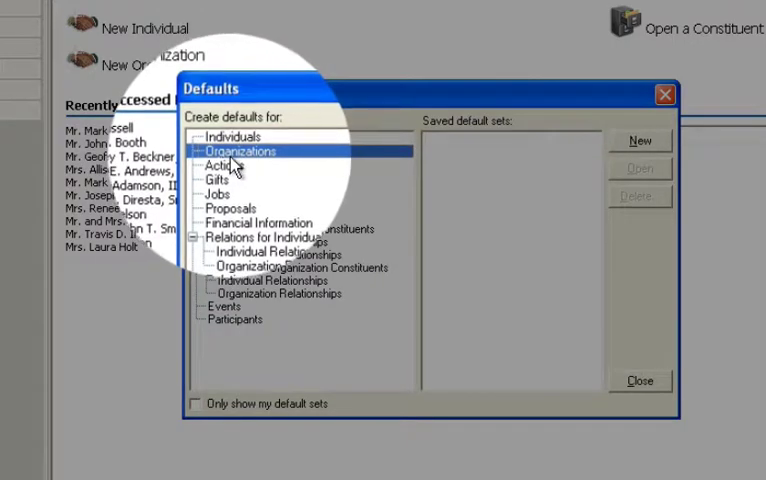
click(216, 178)
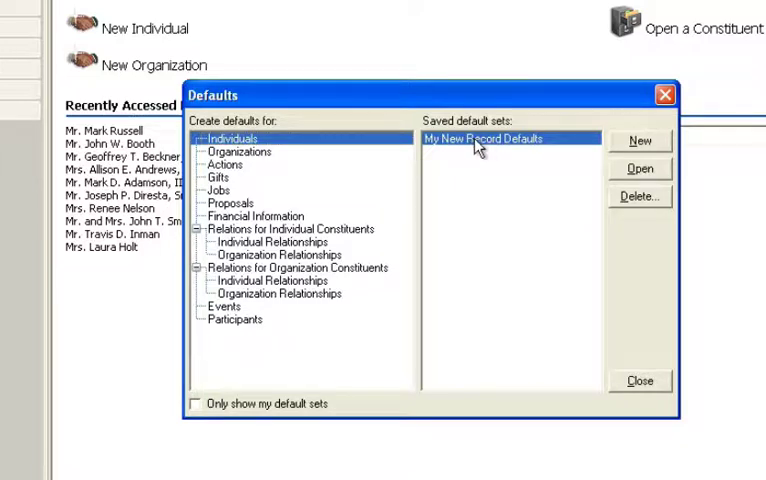
mouse_move(632, 180)
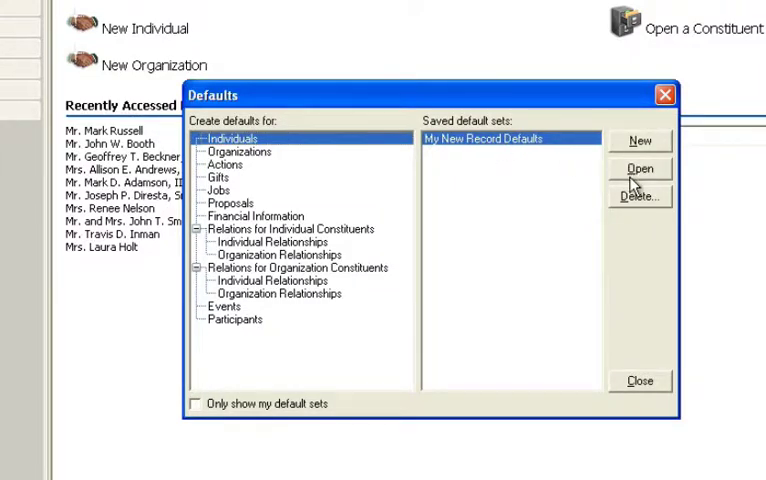
click(640, 168)
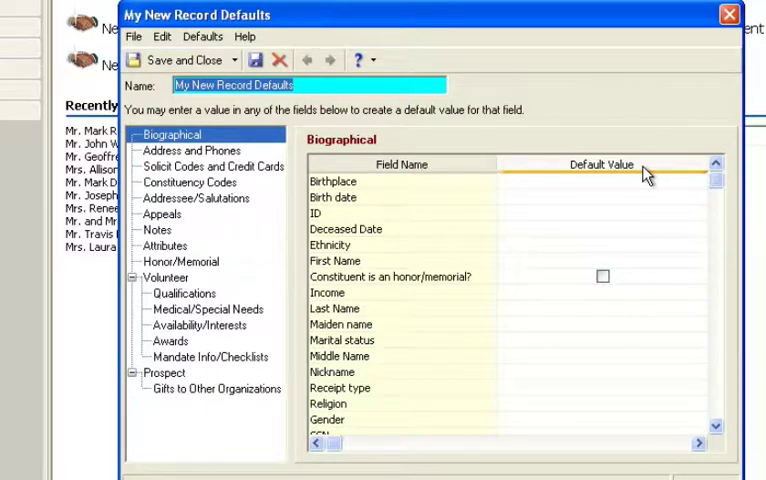
mouse_move(418, 140)
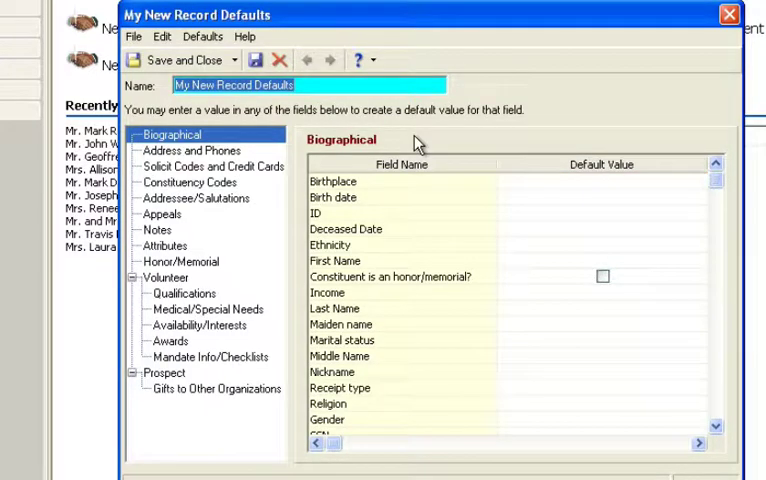
mouse_move(298, 128)
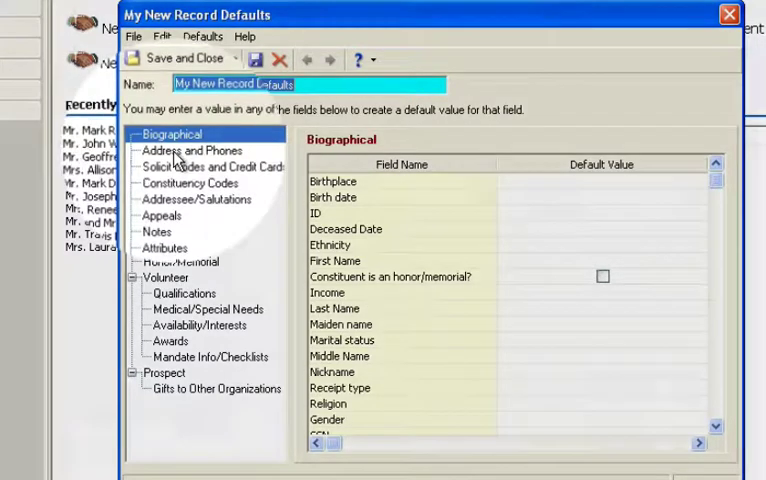
click(192, 150)
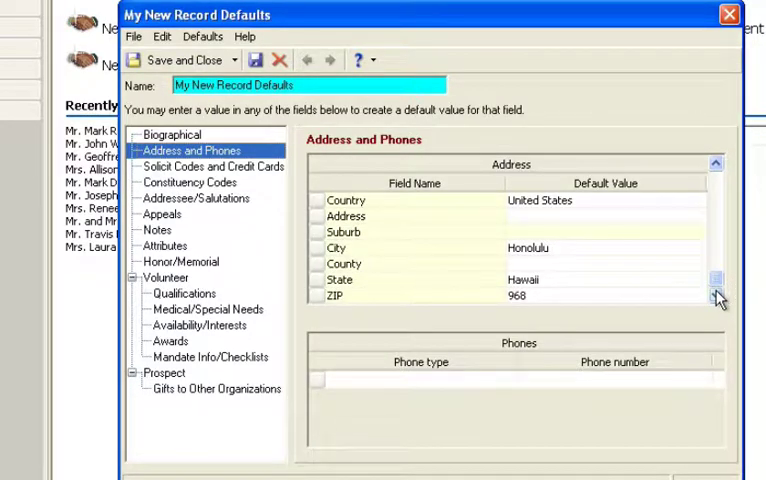
double_click(516, 296)
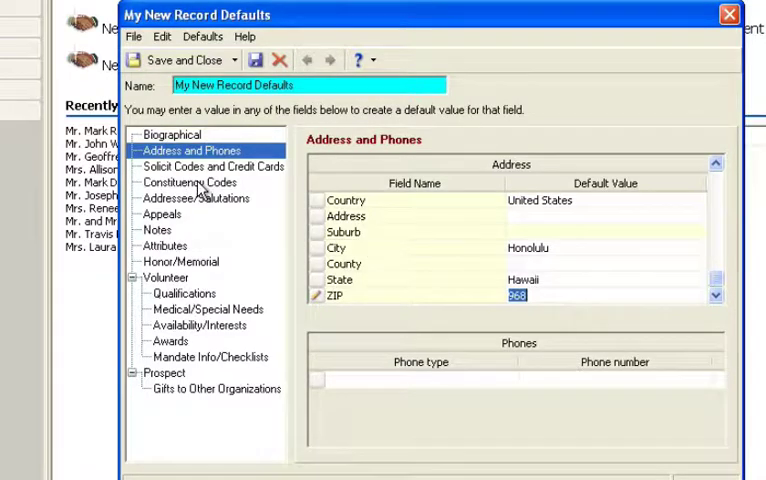
click(188, 182)
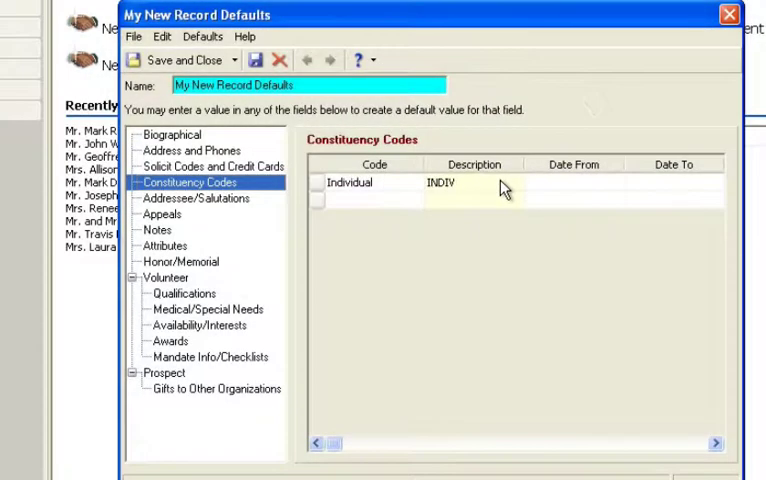
click(196, 198)
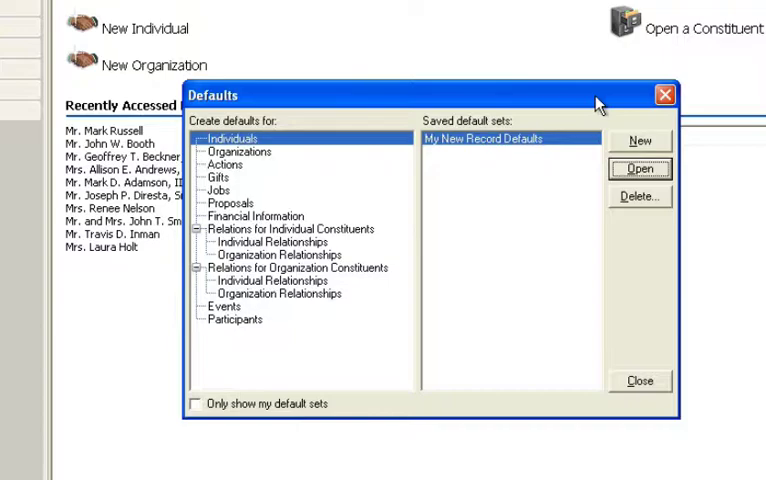
- Start a new individual record for Mr. John Jones
click(640, 380)
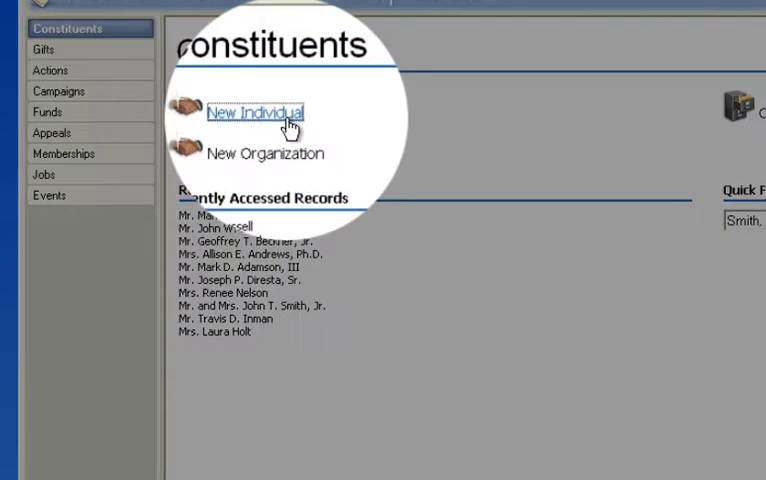
click(254, 112)
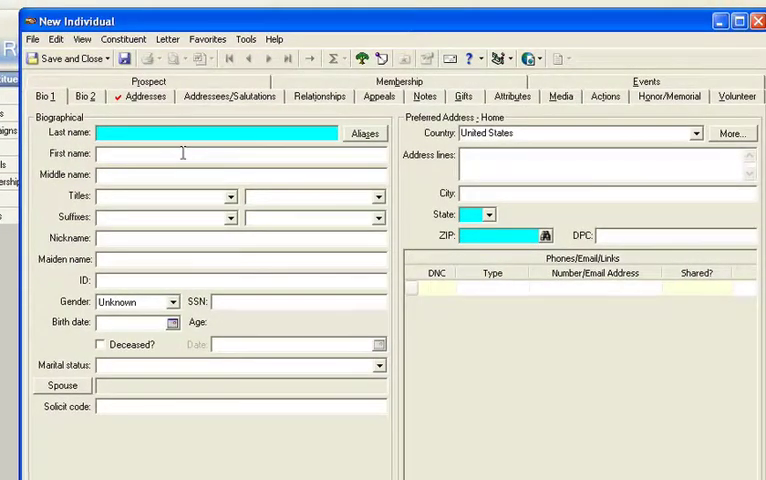
text(Jones)
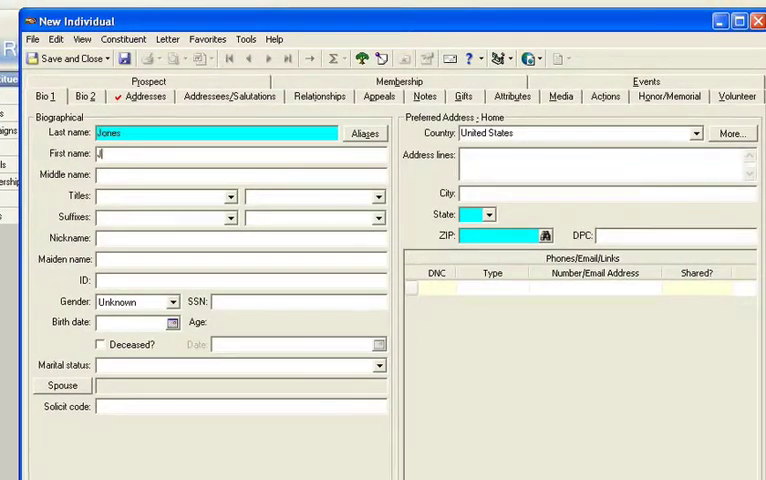
text(ohn)
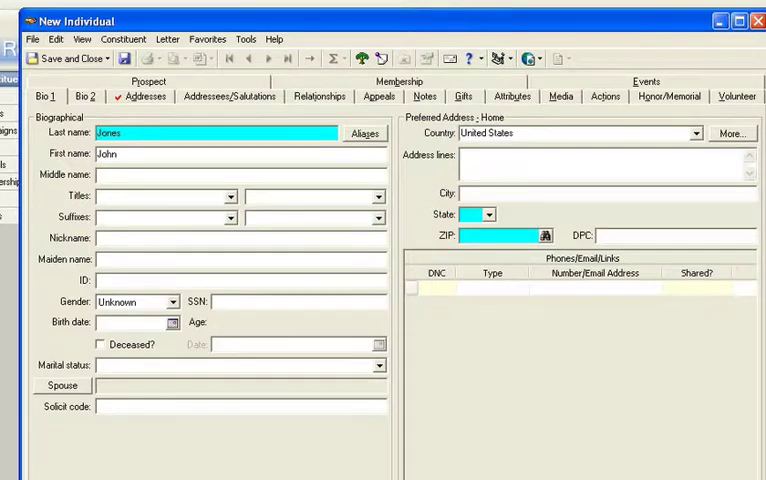
click(164, 196)
text(Mr.)
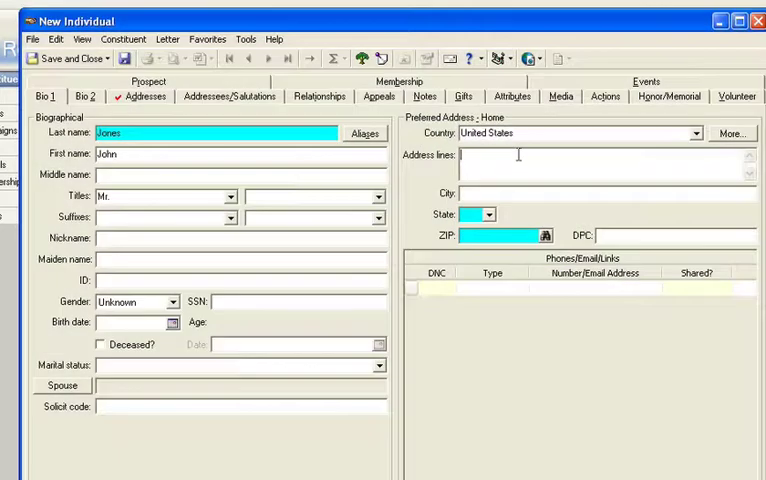
- Enter the address lines 123 Main St
text(123 Main)
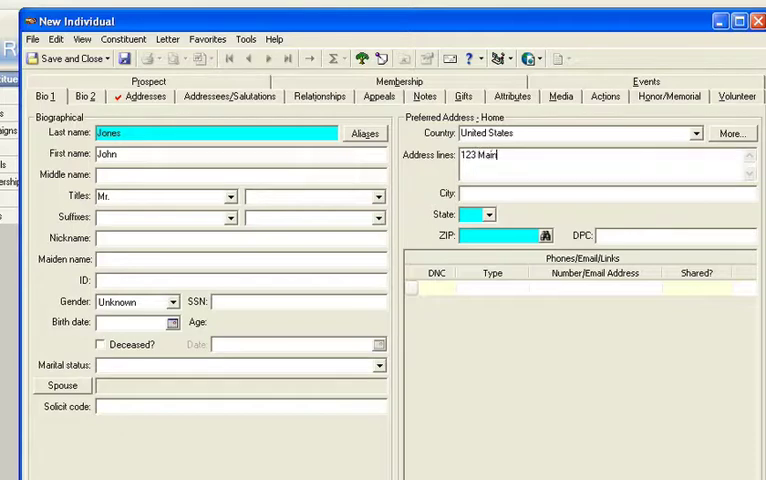
text(St.)
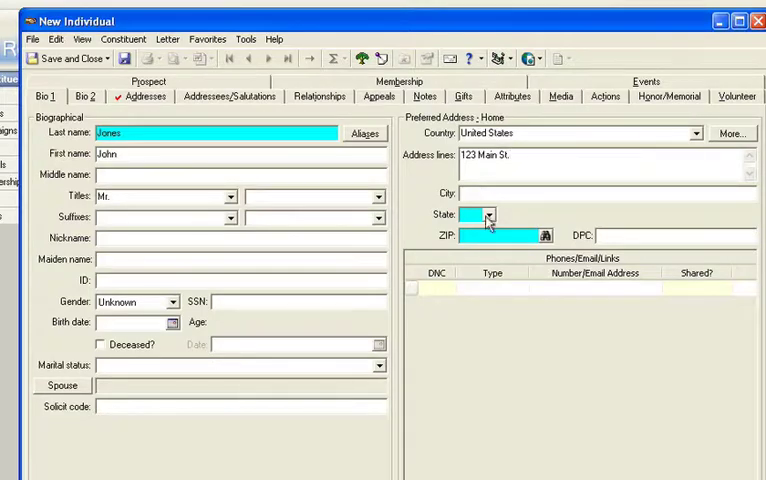
mouse_move(230, 102)
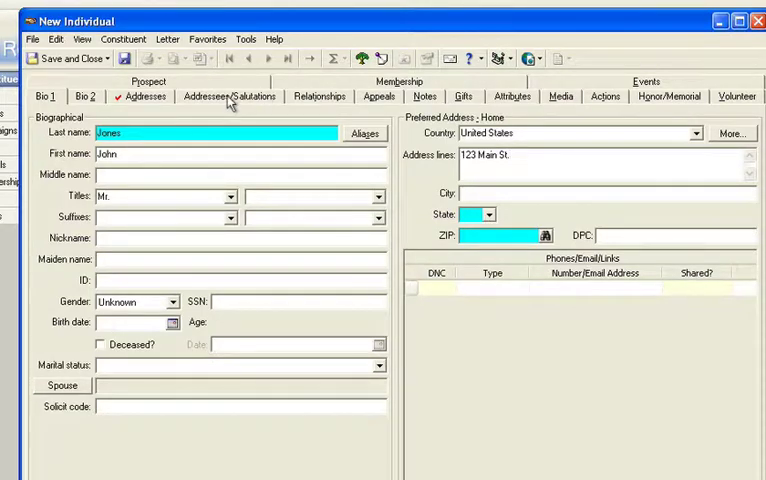
- Load the default set to fill Honolulu, HI, ZIP 96825, Individual code and Mr. John Jones salutations
click(122, 40)
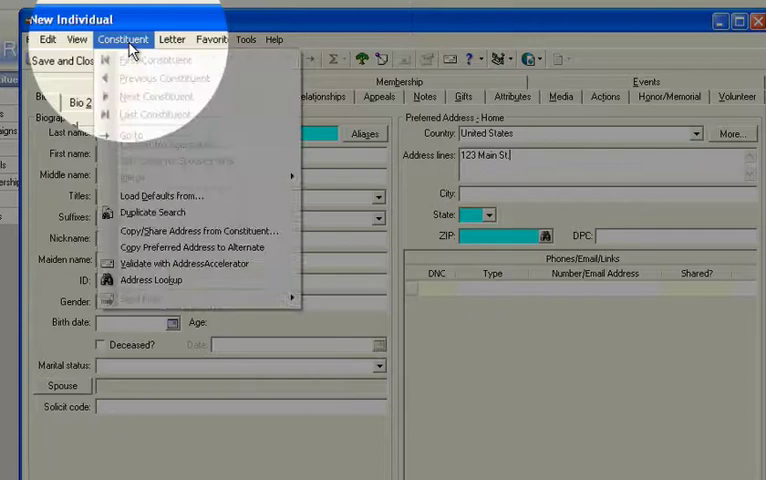
mouse_move(162, 196)
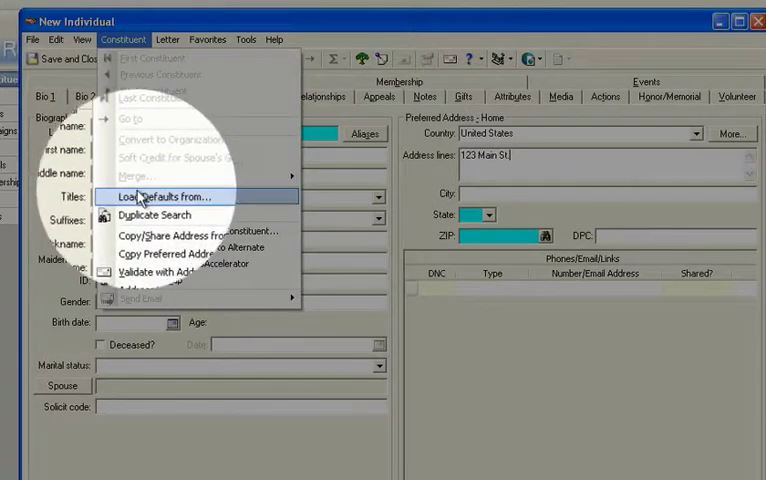
click(160, 196)
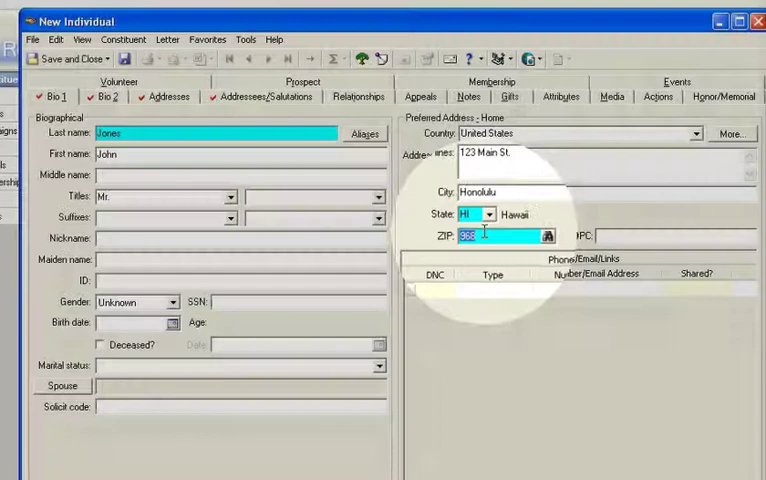
text(96825)
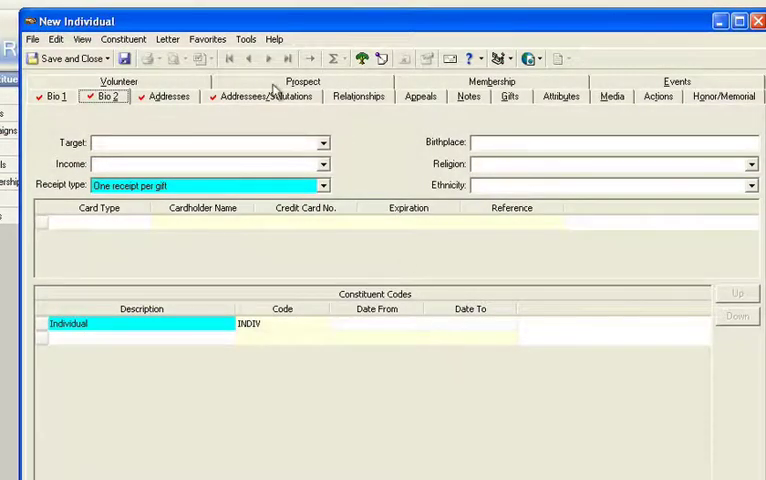
click(264, 96)
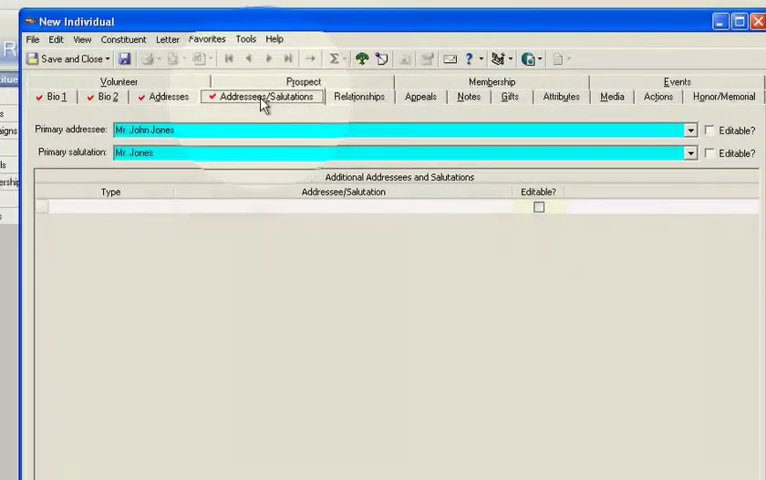